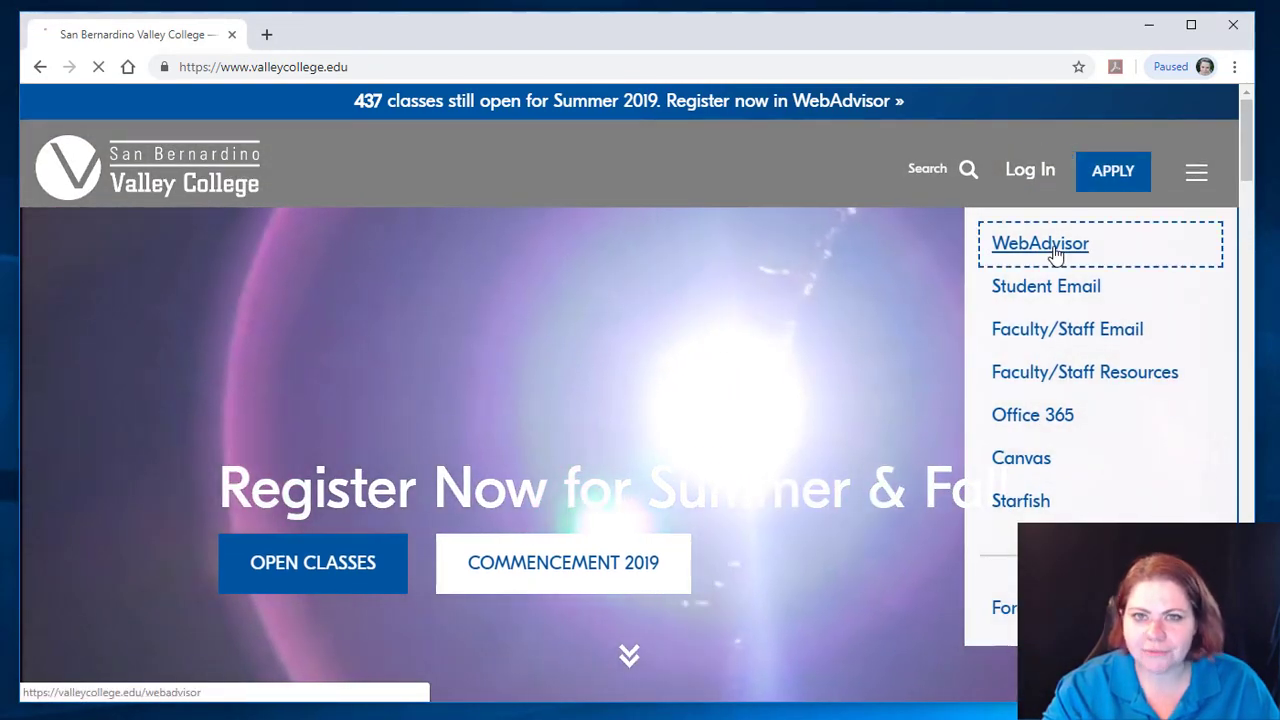
- Follow the WebAdvisor link from the San Bernardino Valley College homepage menu
click(1040, 243)
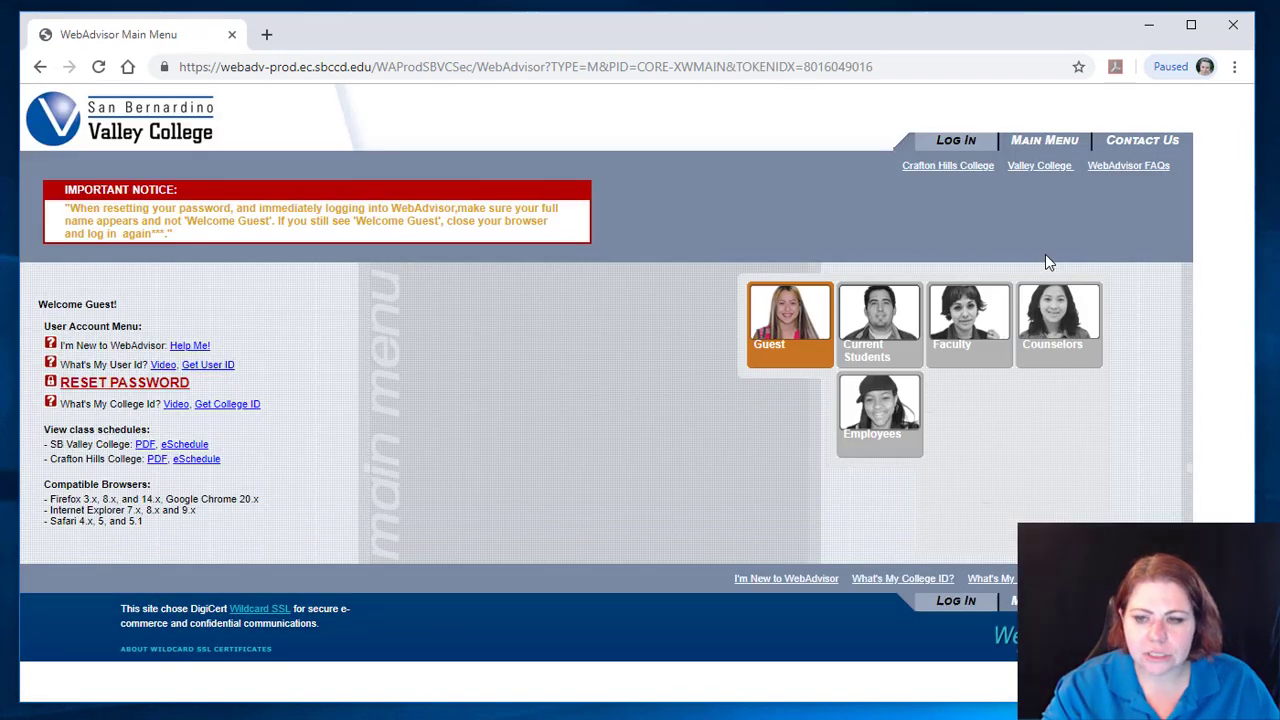
mouse_move(1007, 173)
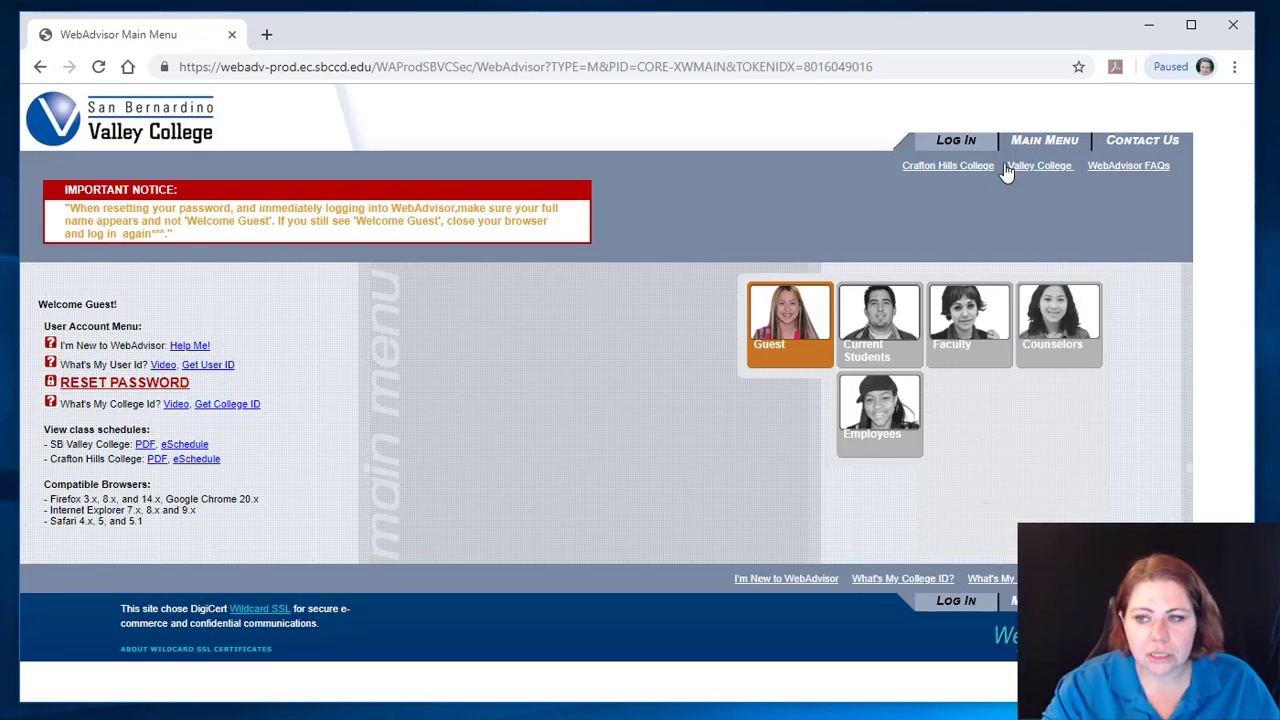
- Go to the WebAdvisor Log In page with user ID and password filled in
click(955, 140)
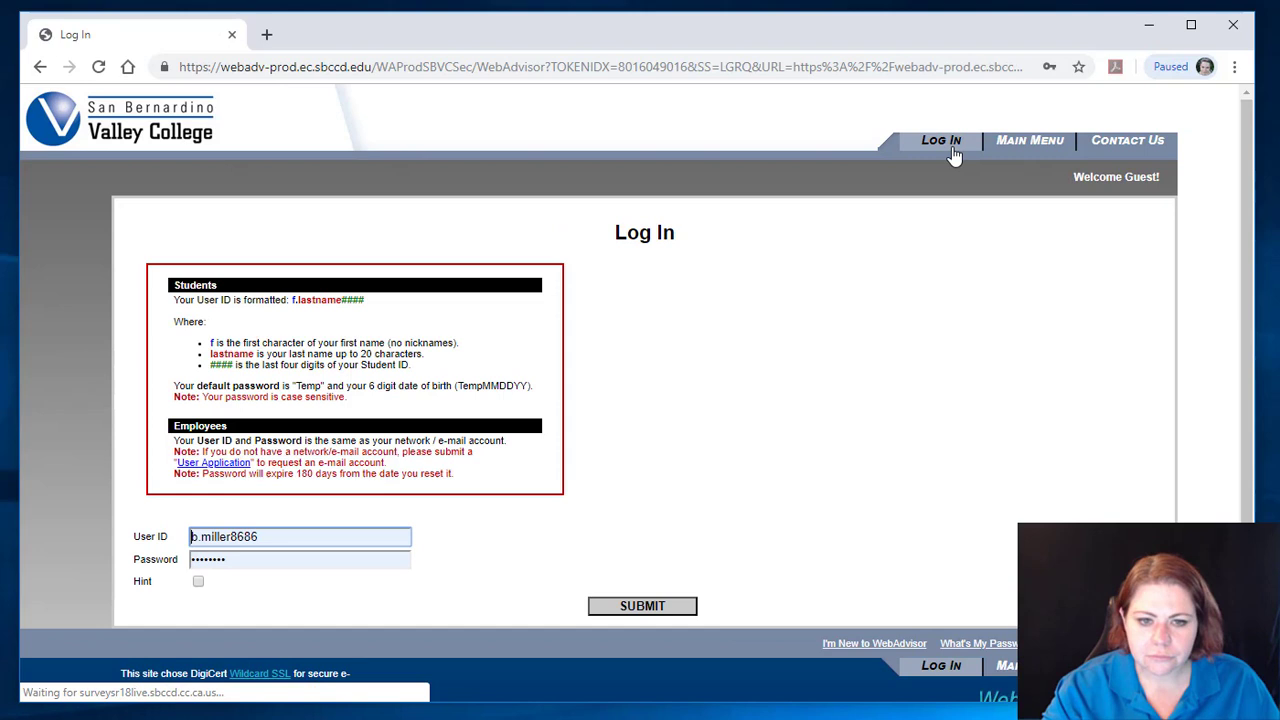
scroll(down, 3)
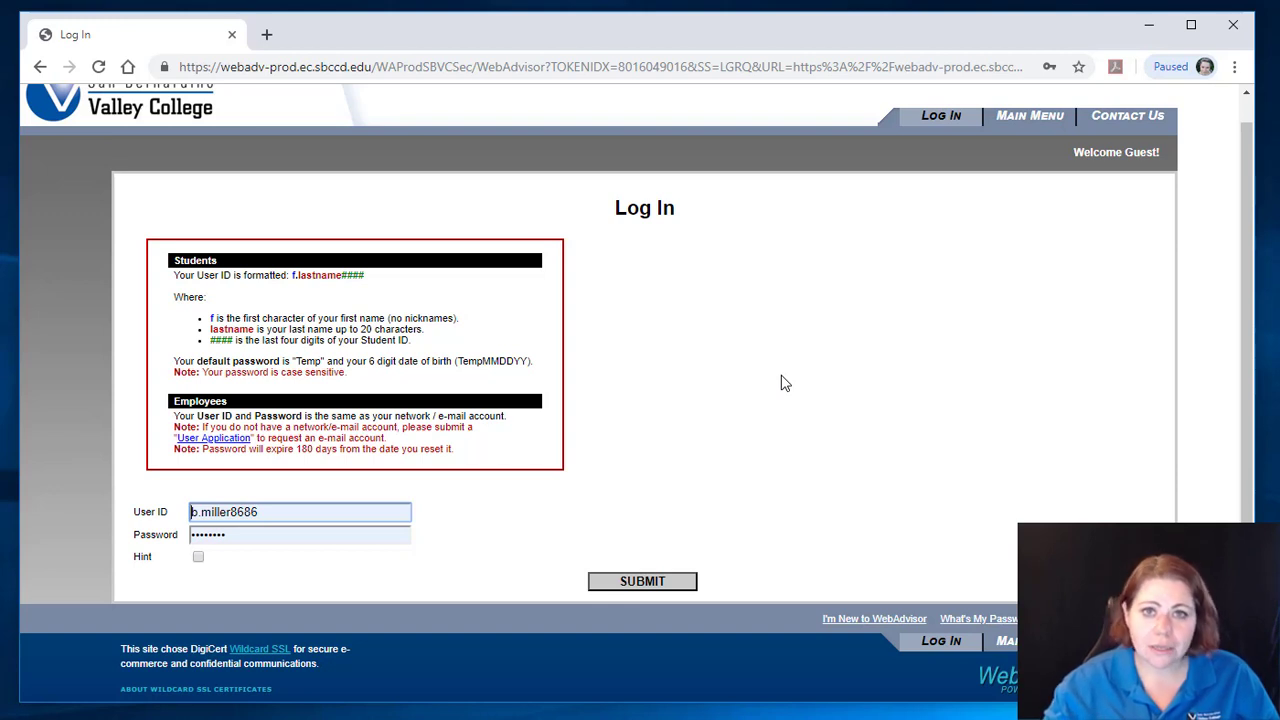
mouse_move(641, 522)
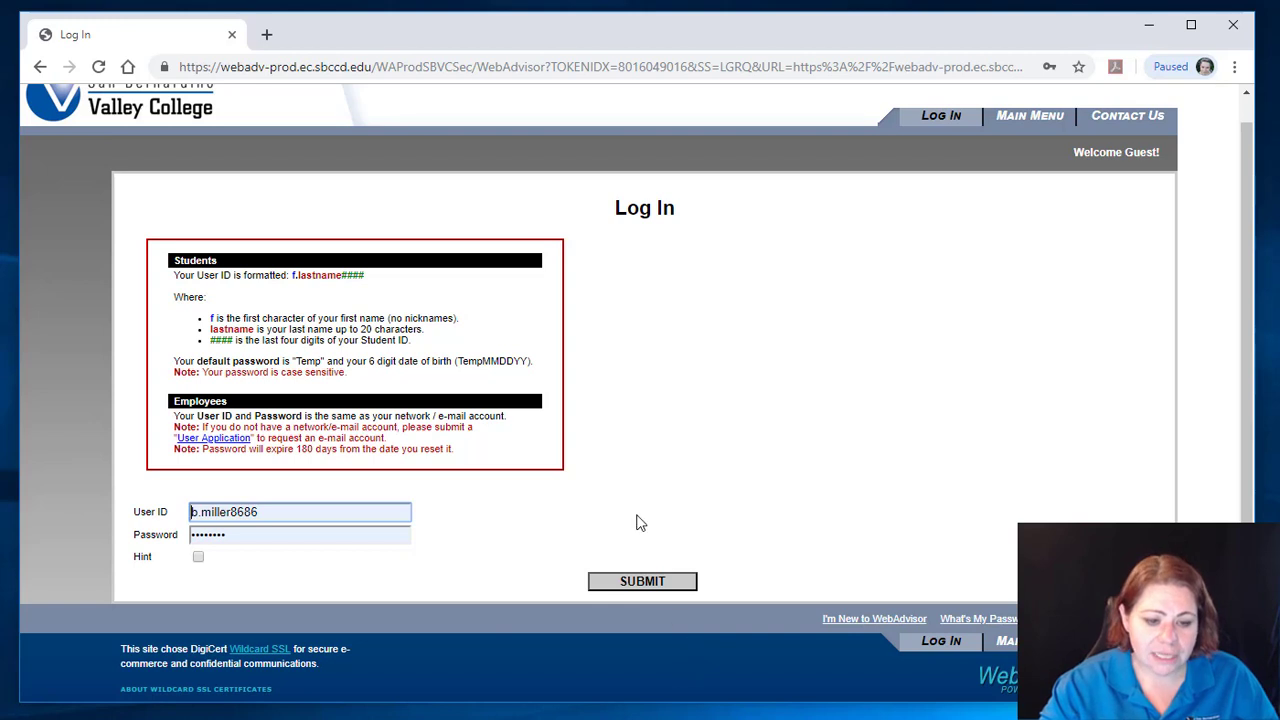
mouse_move(715, 383)
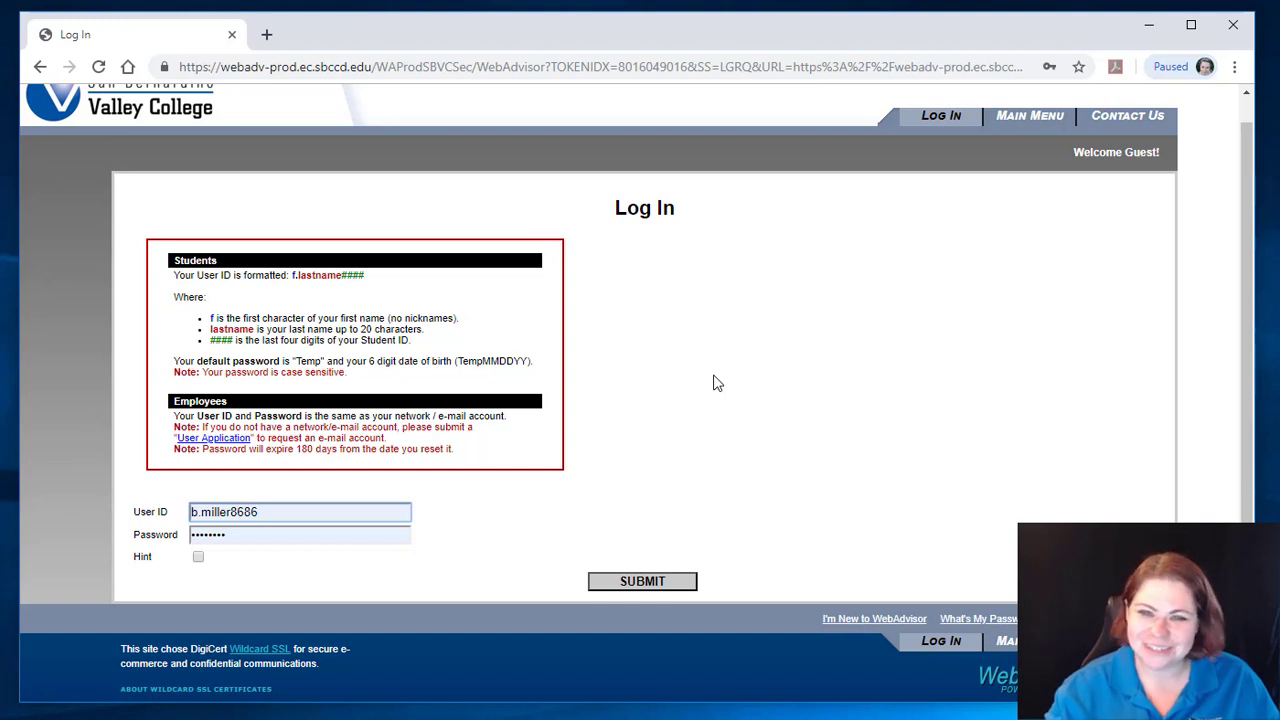
mouse_move(710, 473)
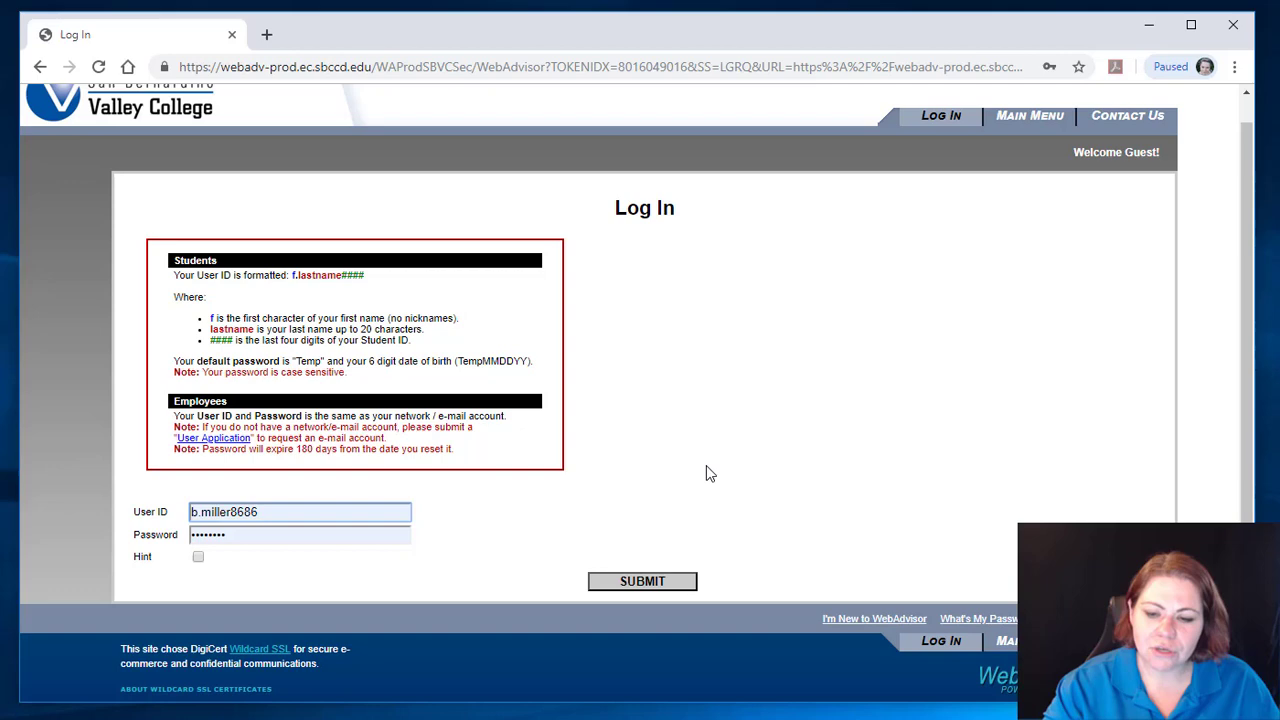
- Submit the filled-in Log In form to sign in as the student
click(642, 581)
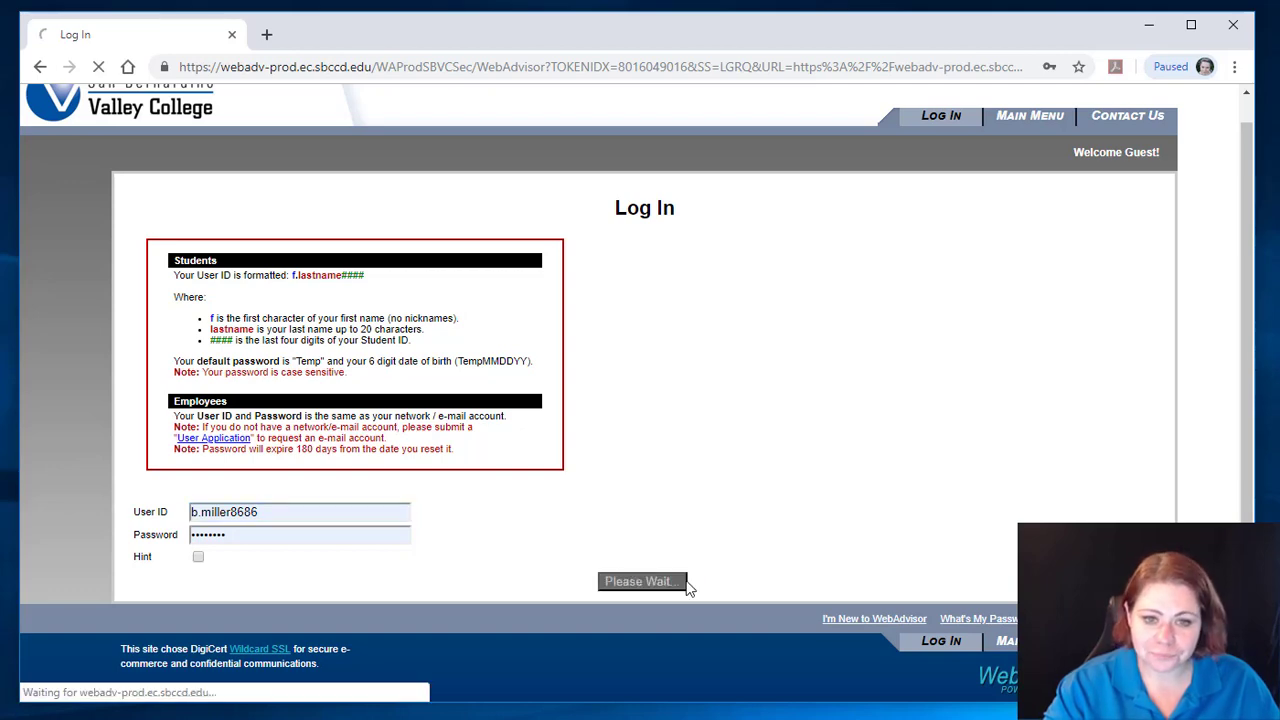
click(640, 581)
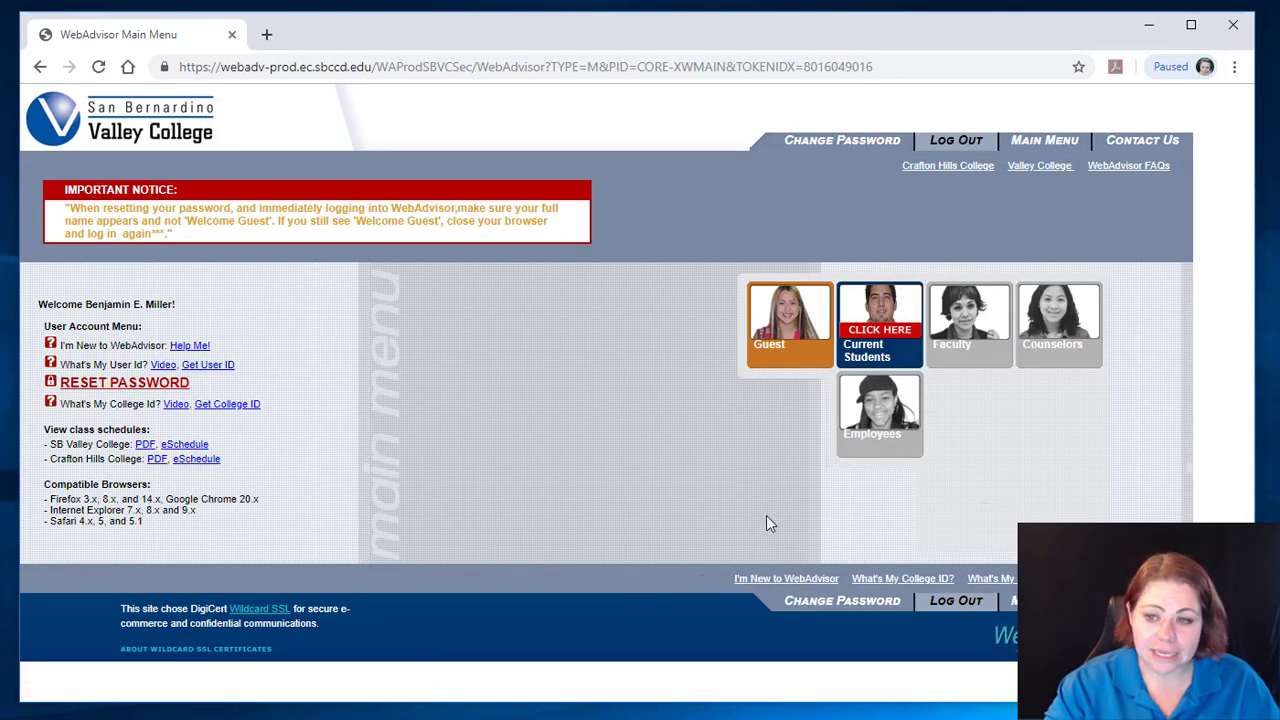
mouse_move(777, 520)
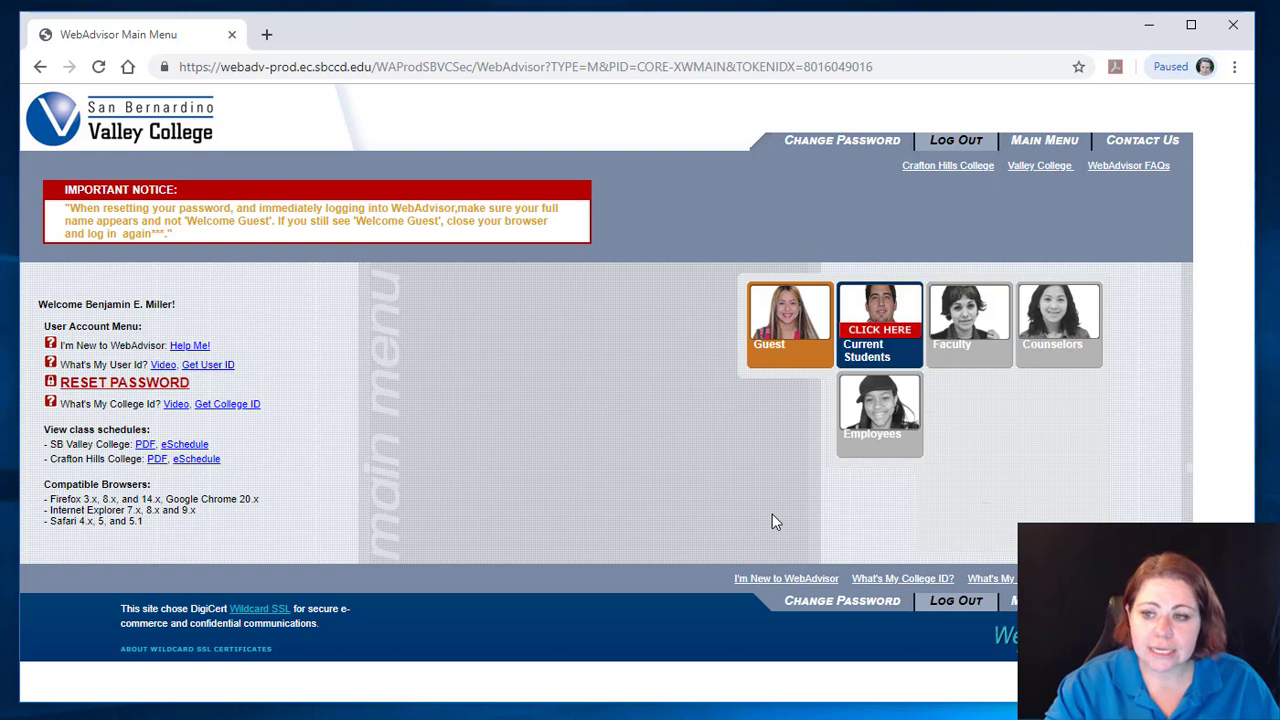
mouse_move(882, 243)
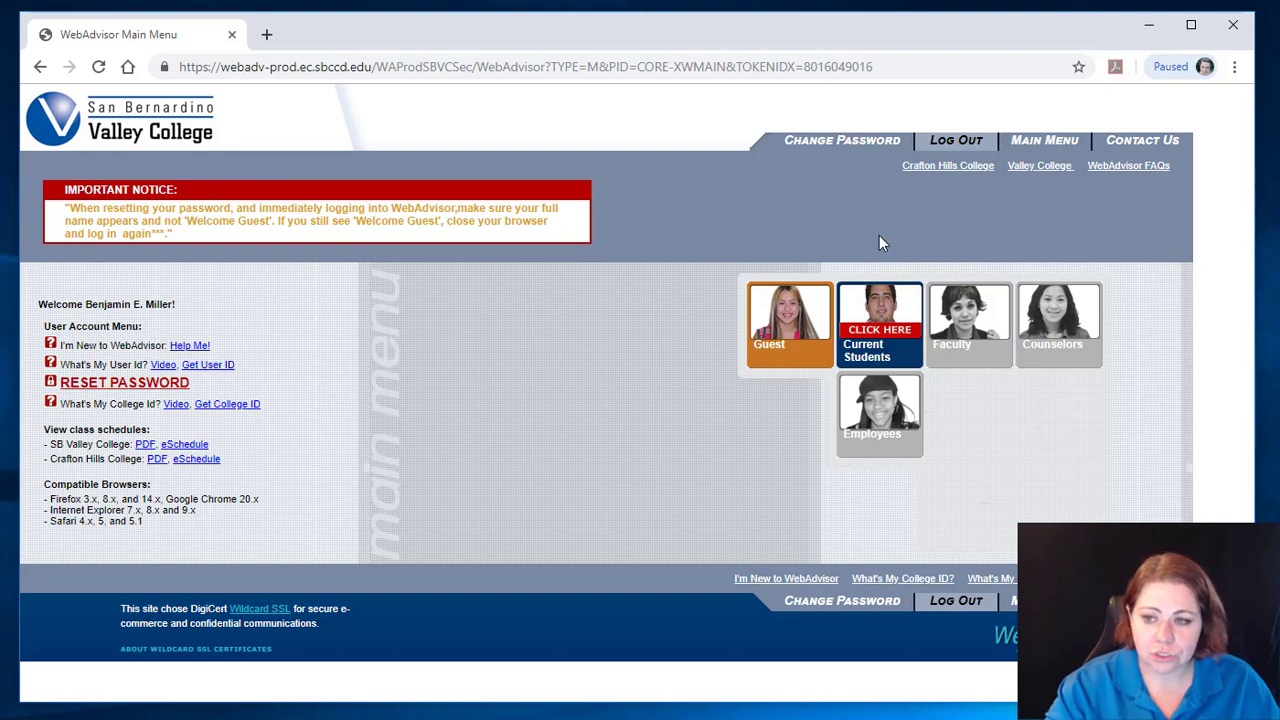
mouse_move(868, 318)
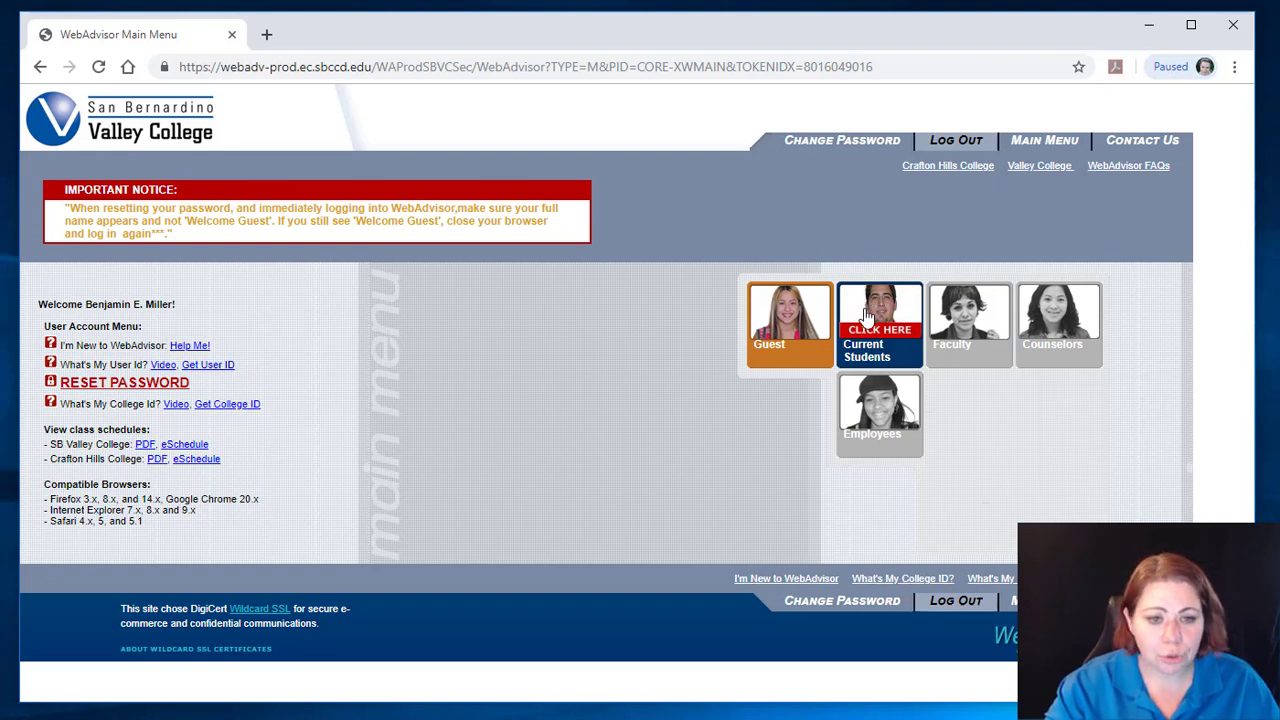
- Open the Current Students tile and scroll through its registration, financial aid and planning links
click(879, 325)
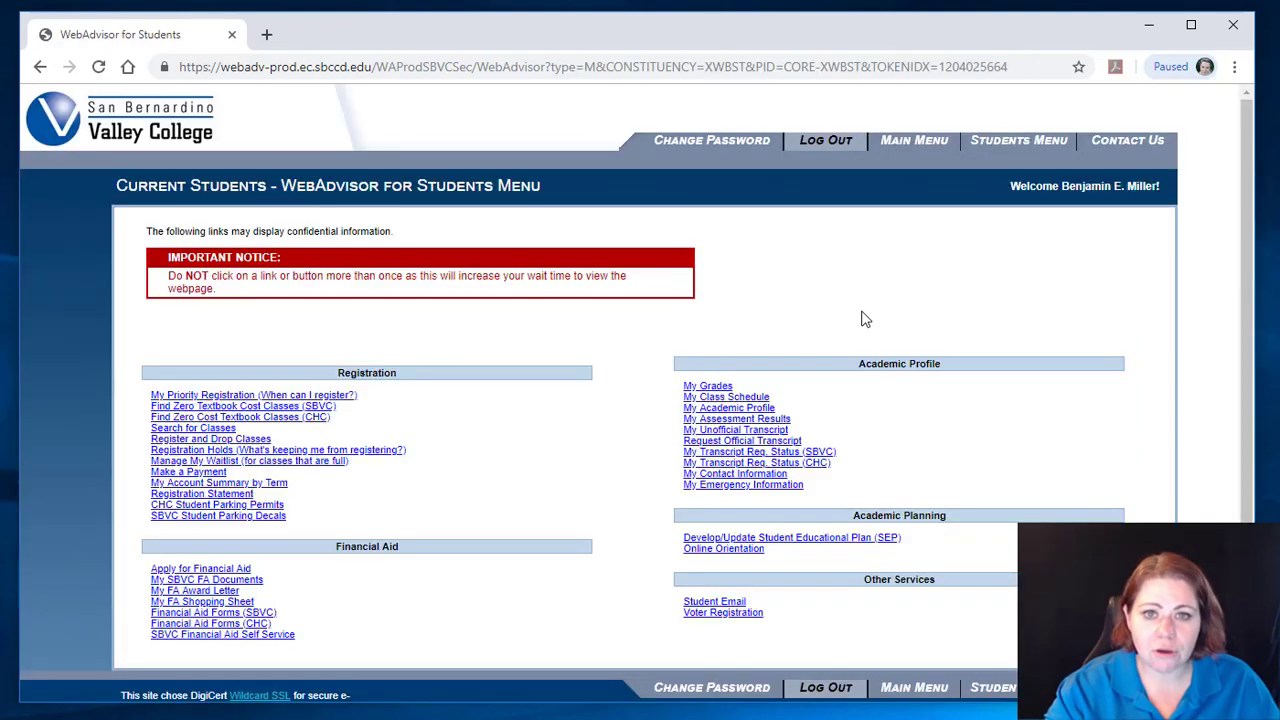
mouse_move(847, 332)
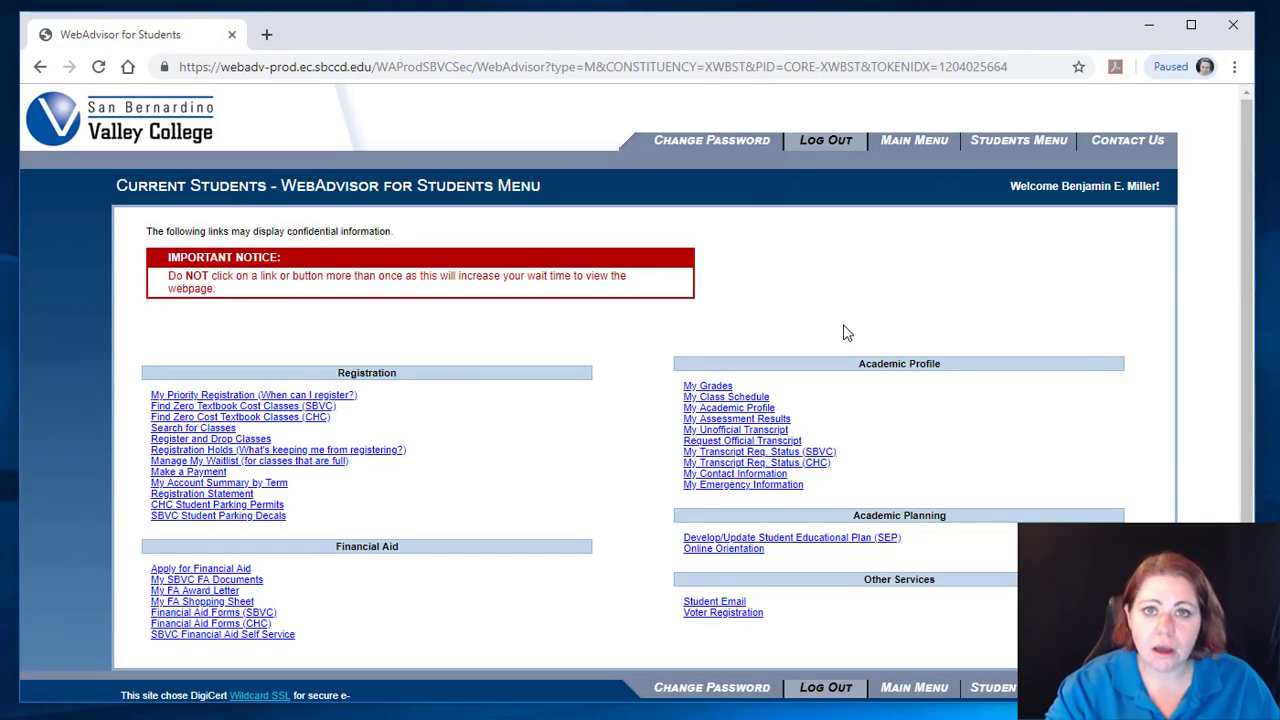
scroll(down, 3)
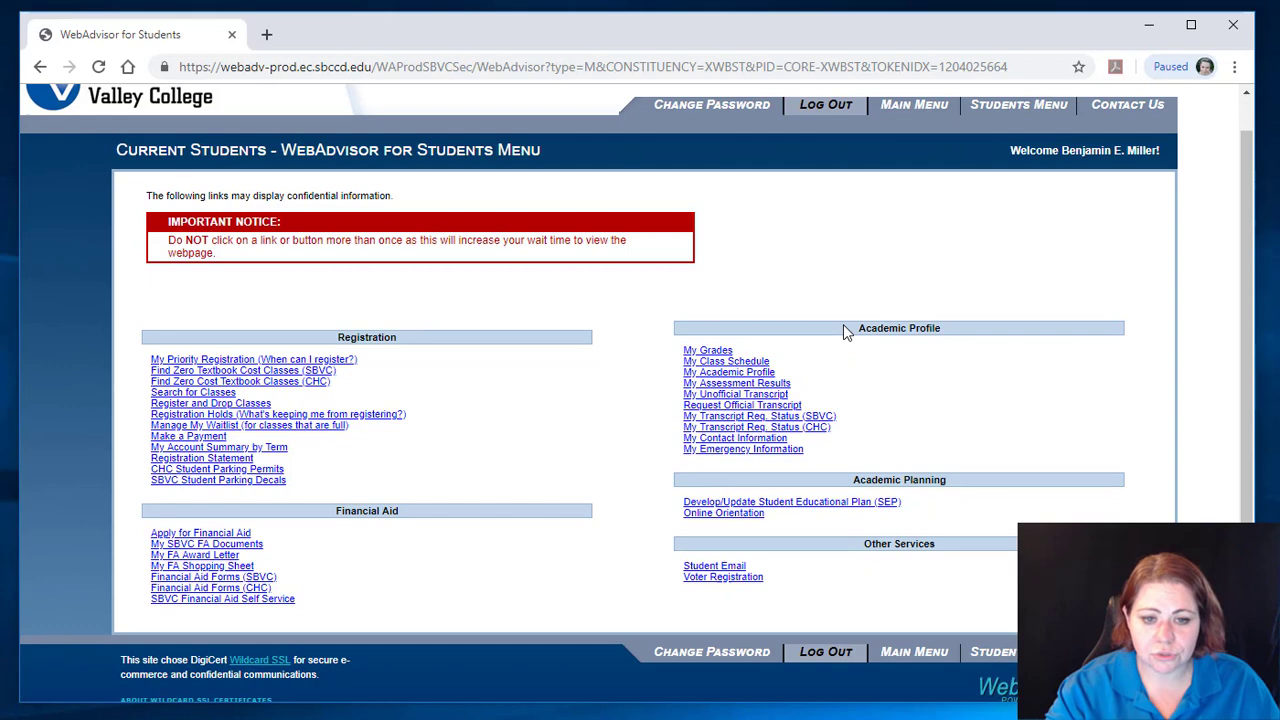
scroll(down, 3)
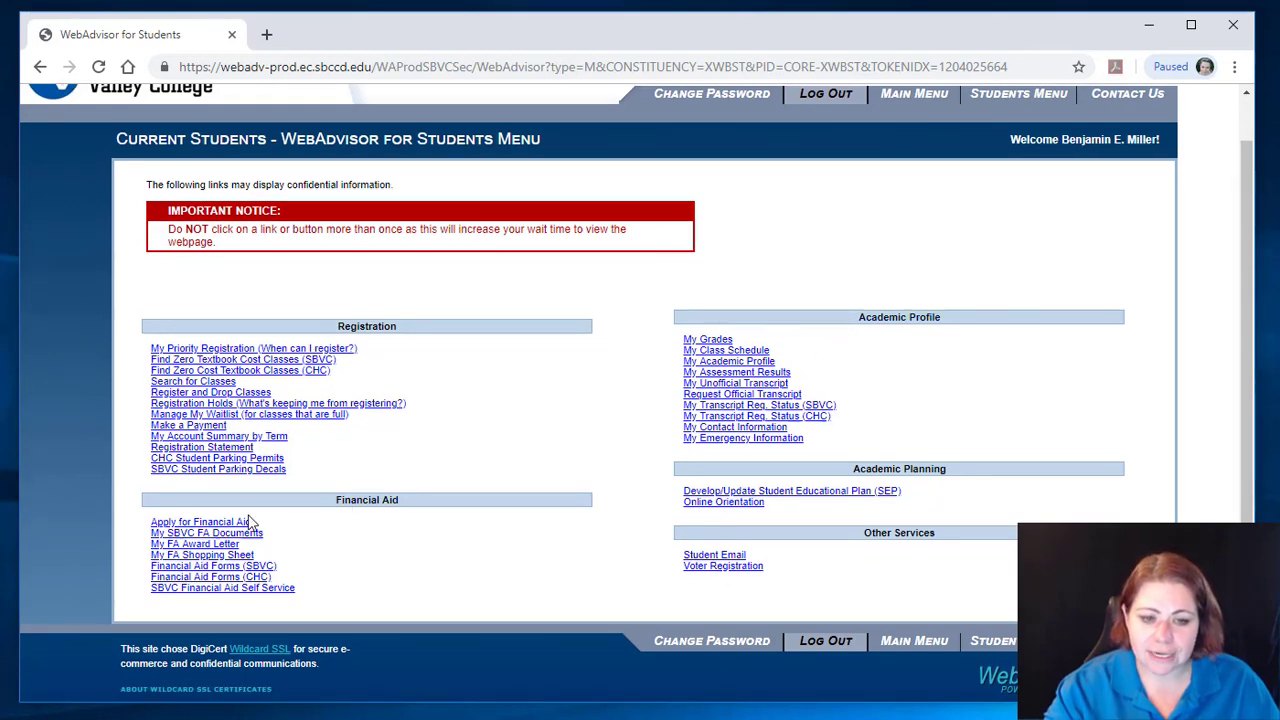
mouse_move(231, 472)
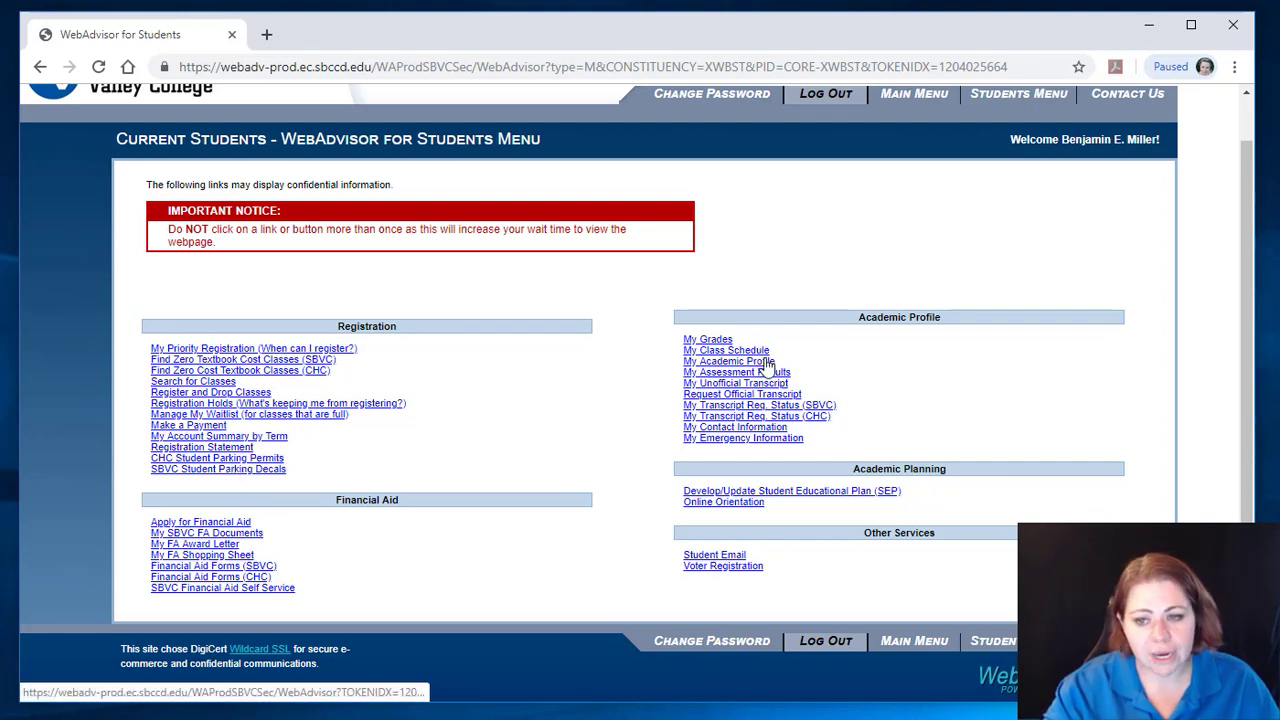
mouse_move(835, 362)
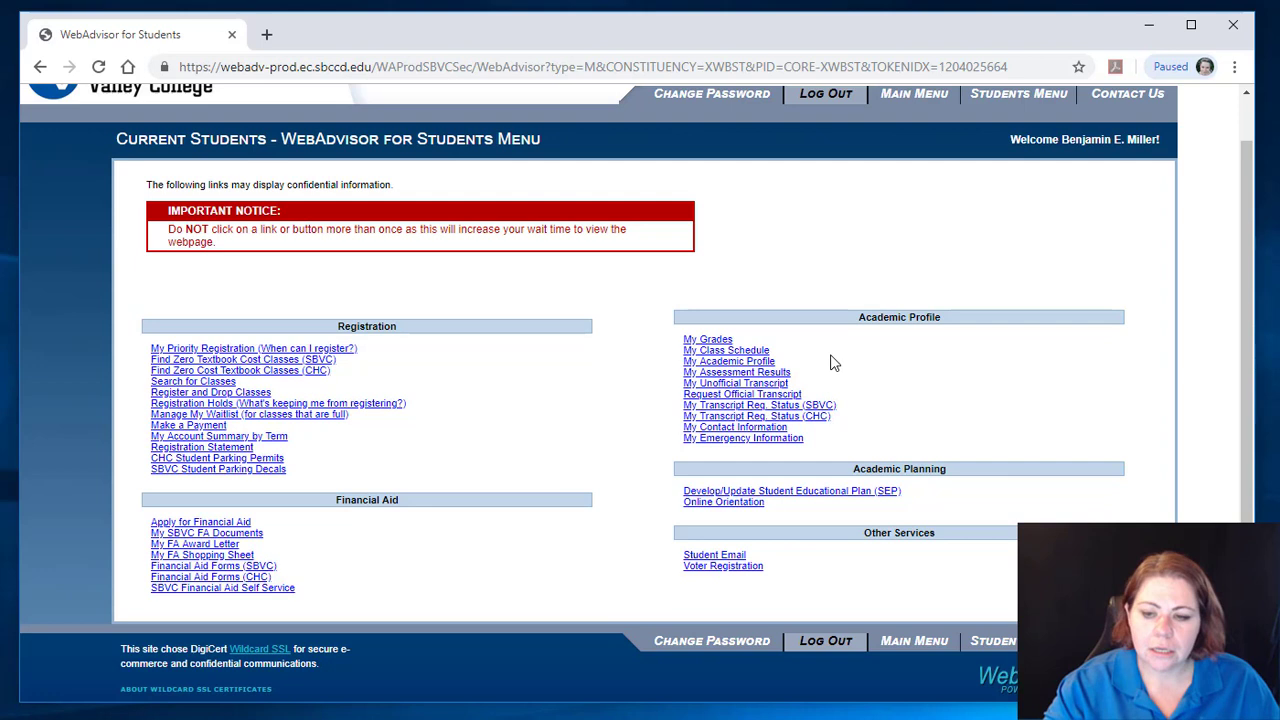
mouse_move(795, 518)
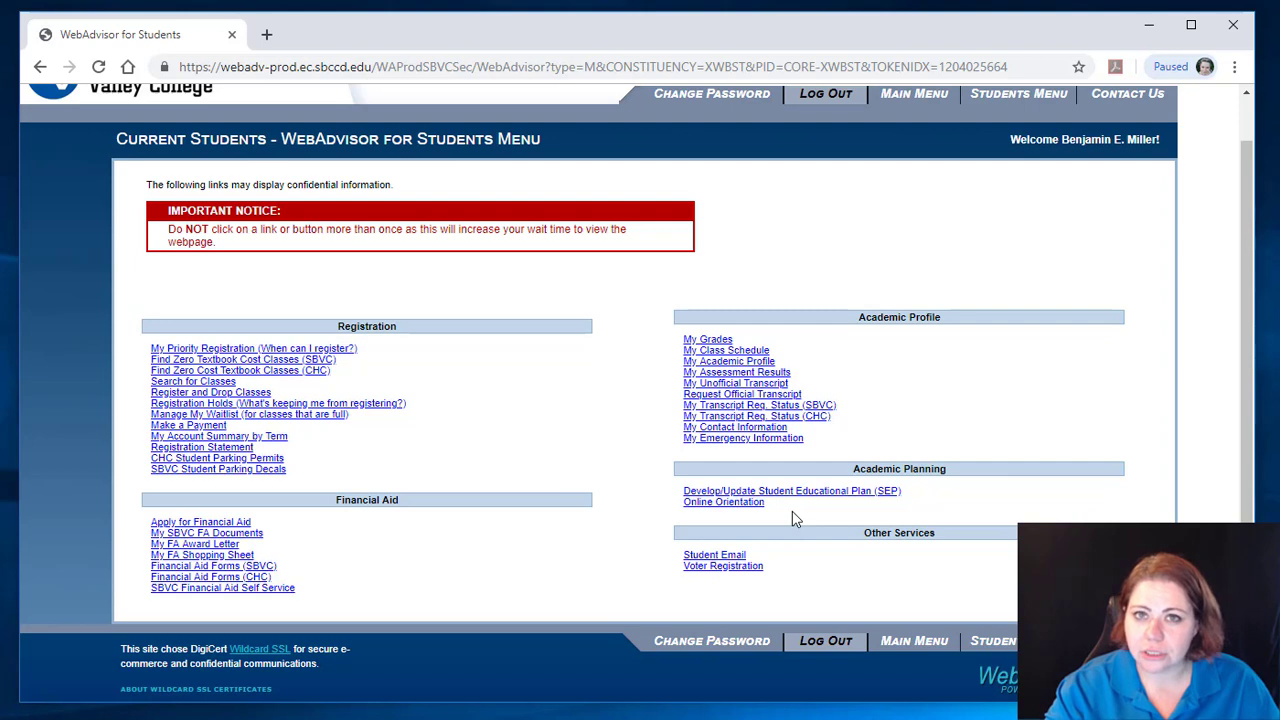
mouse_move(1005, 351)
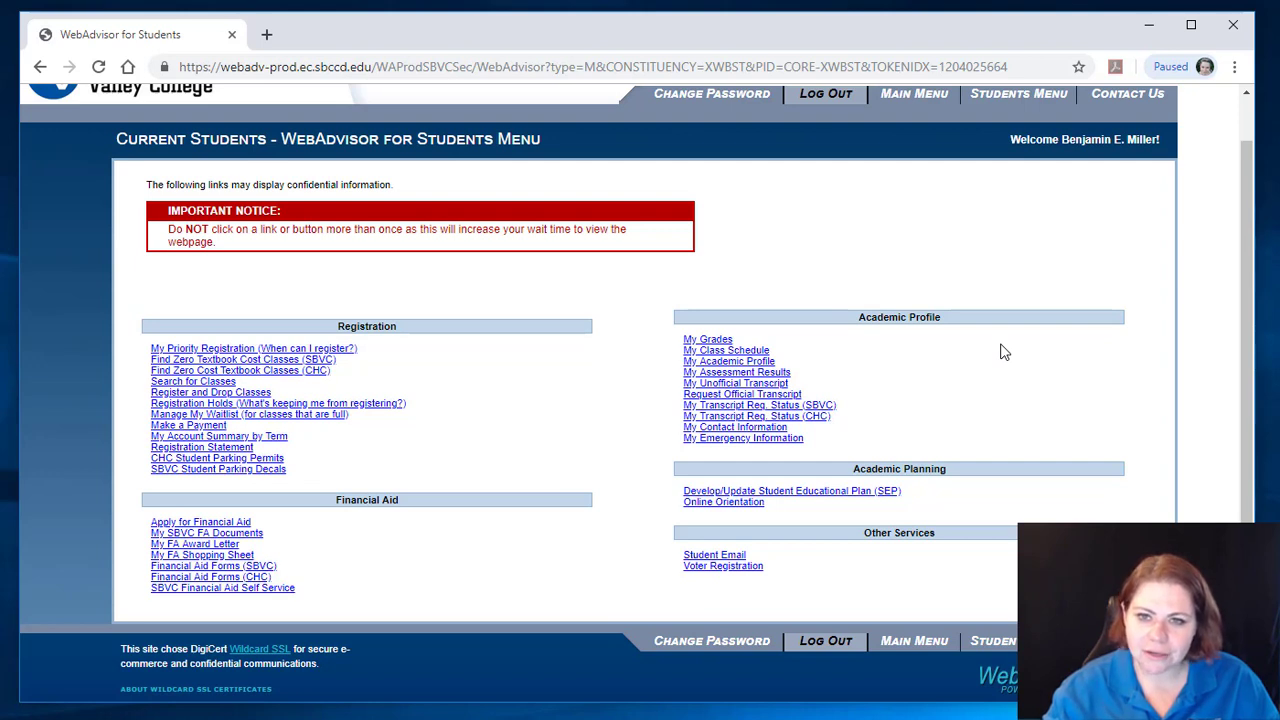
mouse_move(1026, 491)
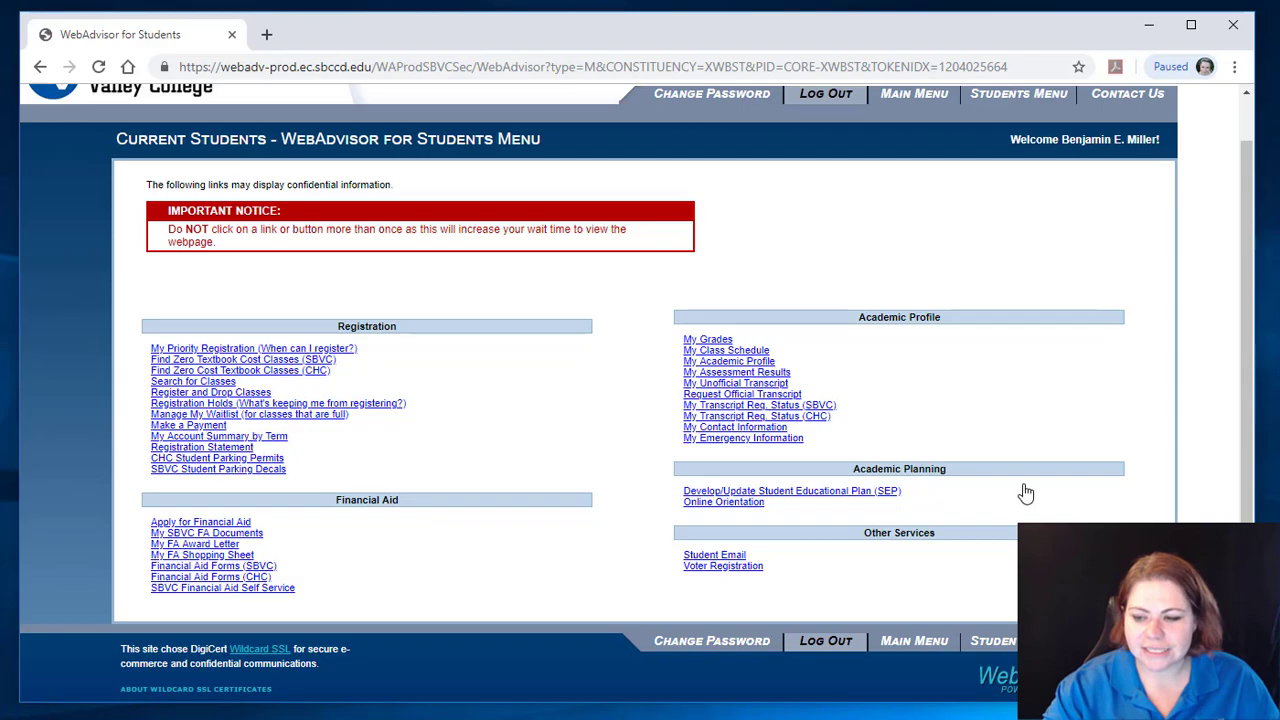